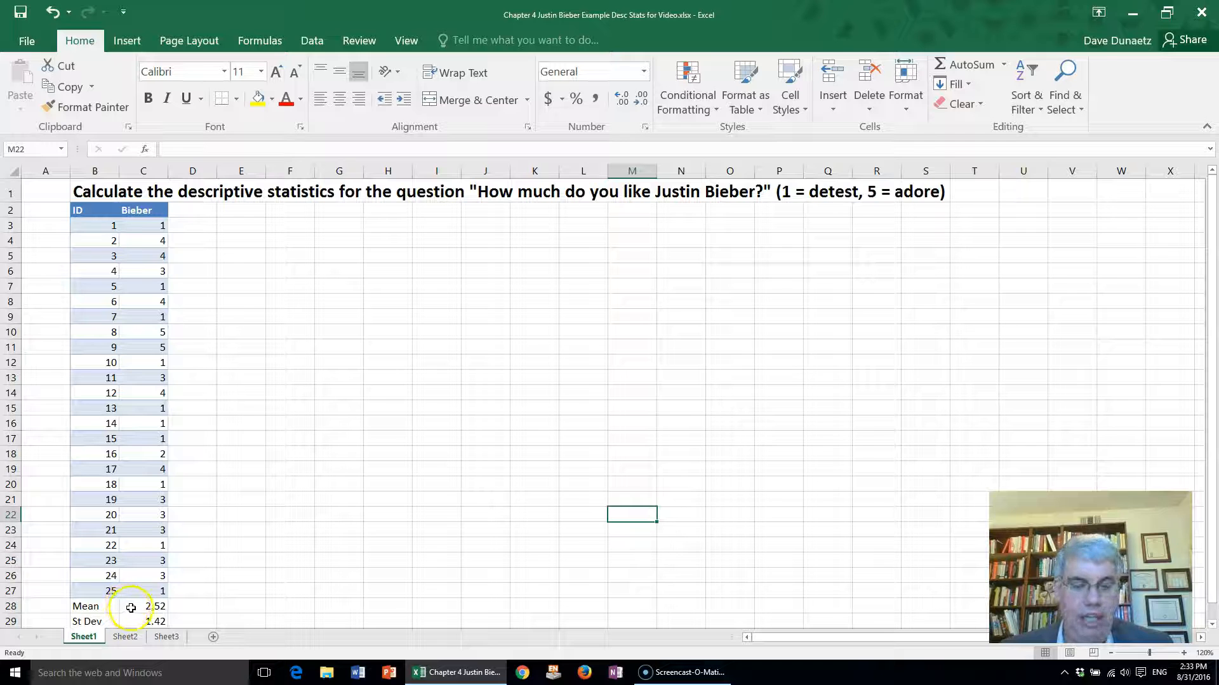
Check the C29 standard deviation formula, then pick Descriptive Statistics from Data Analysis
click(143, 606)
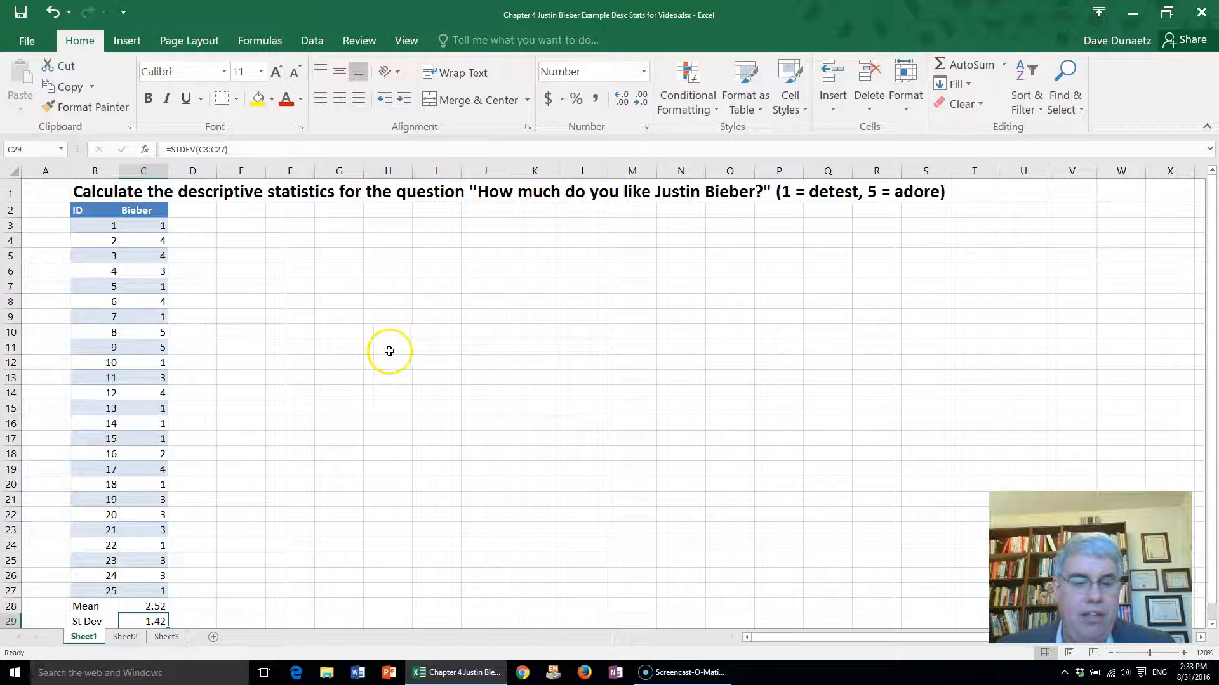
mouse_move(408, 361)
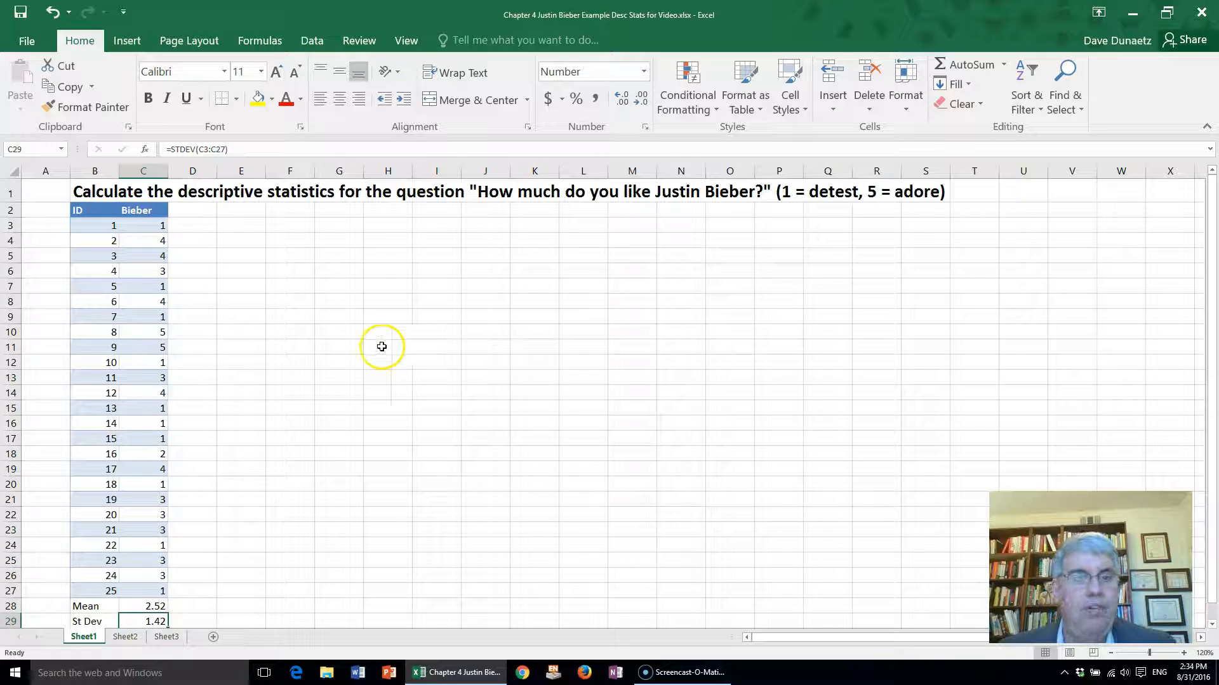
mouse_move(347, 287)
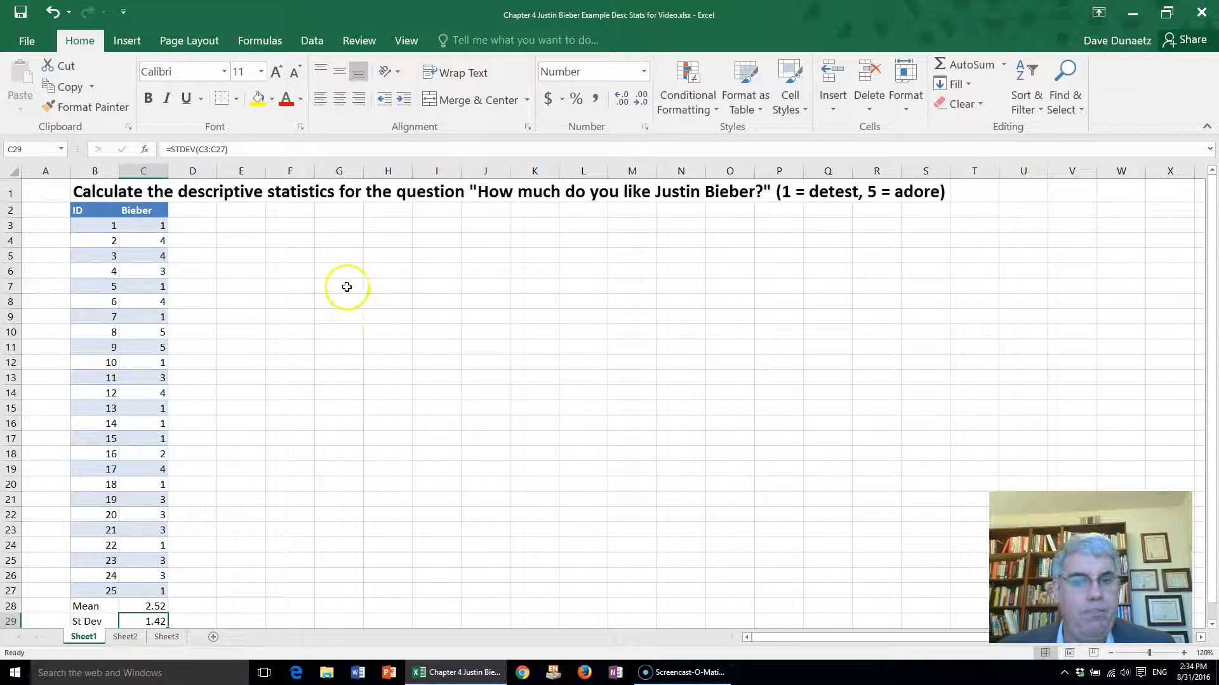
mouse_move(330, 260)
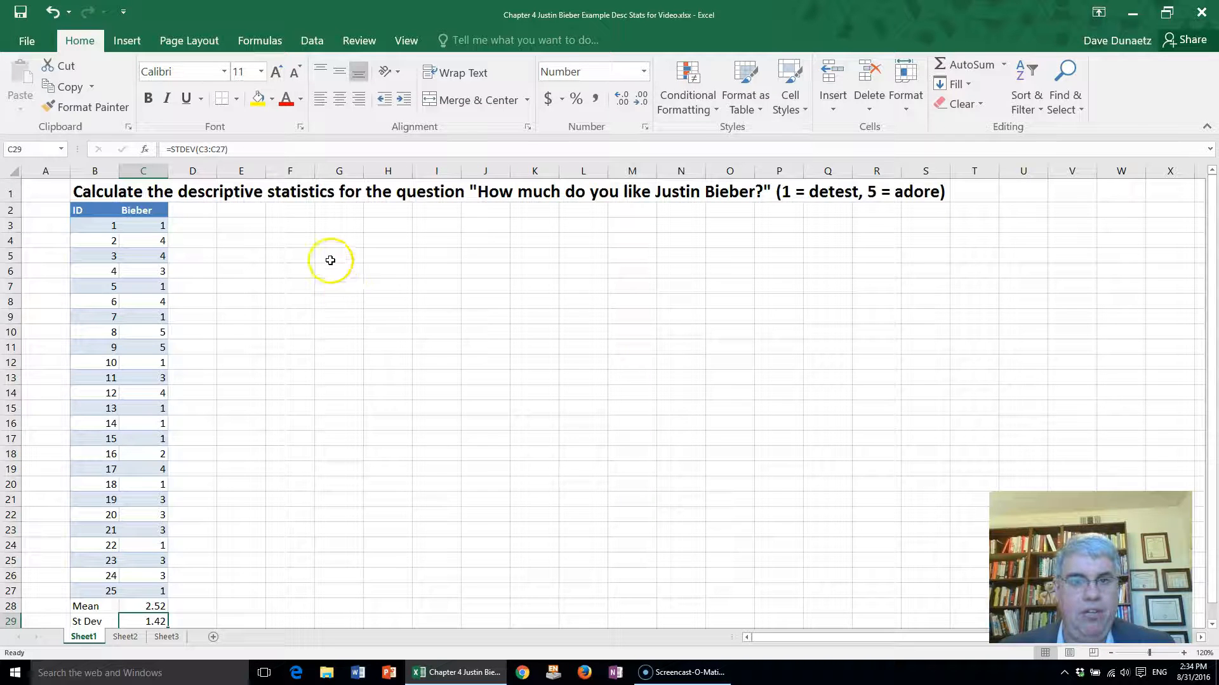
click(311, 40)
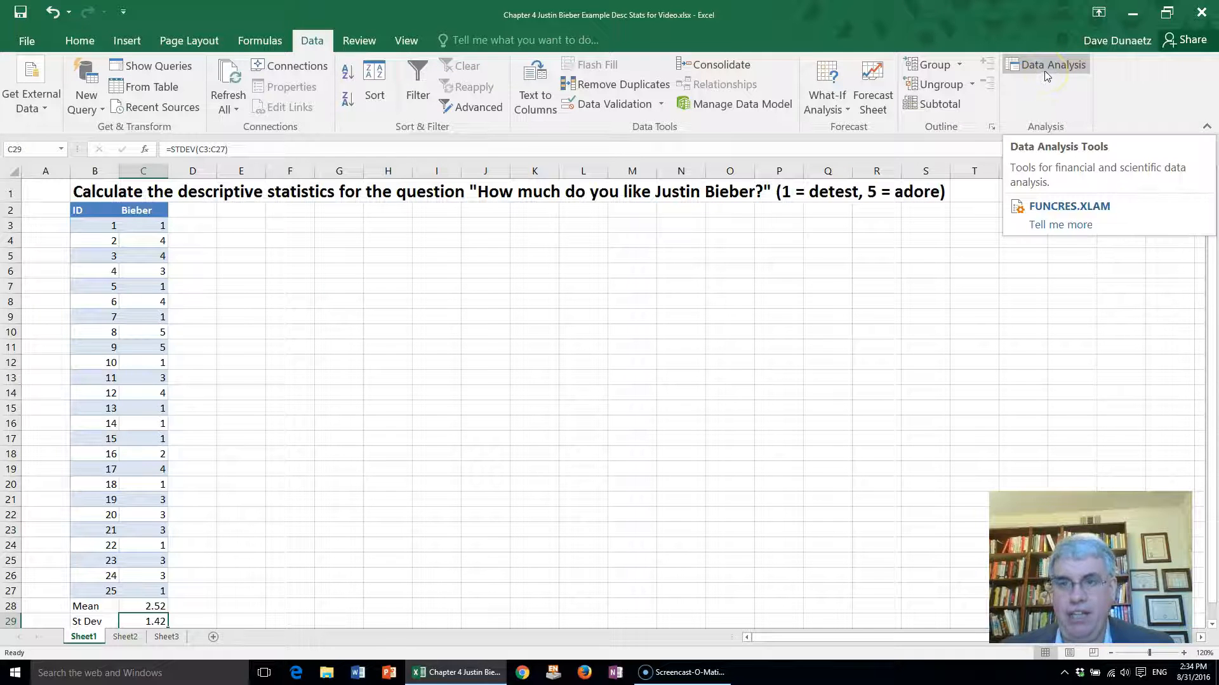
click(1046, 65)
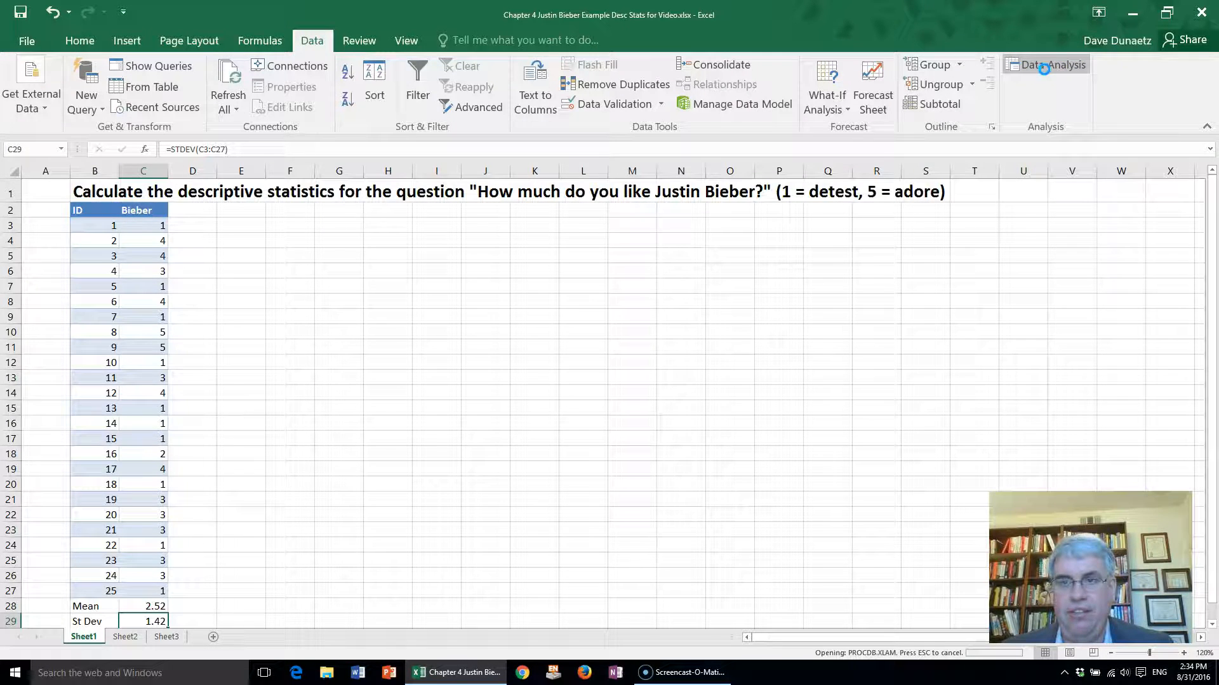
click(1051, 65)
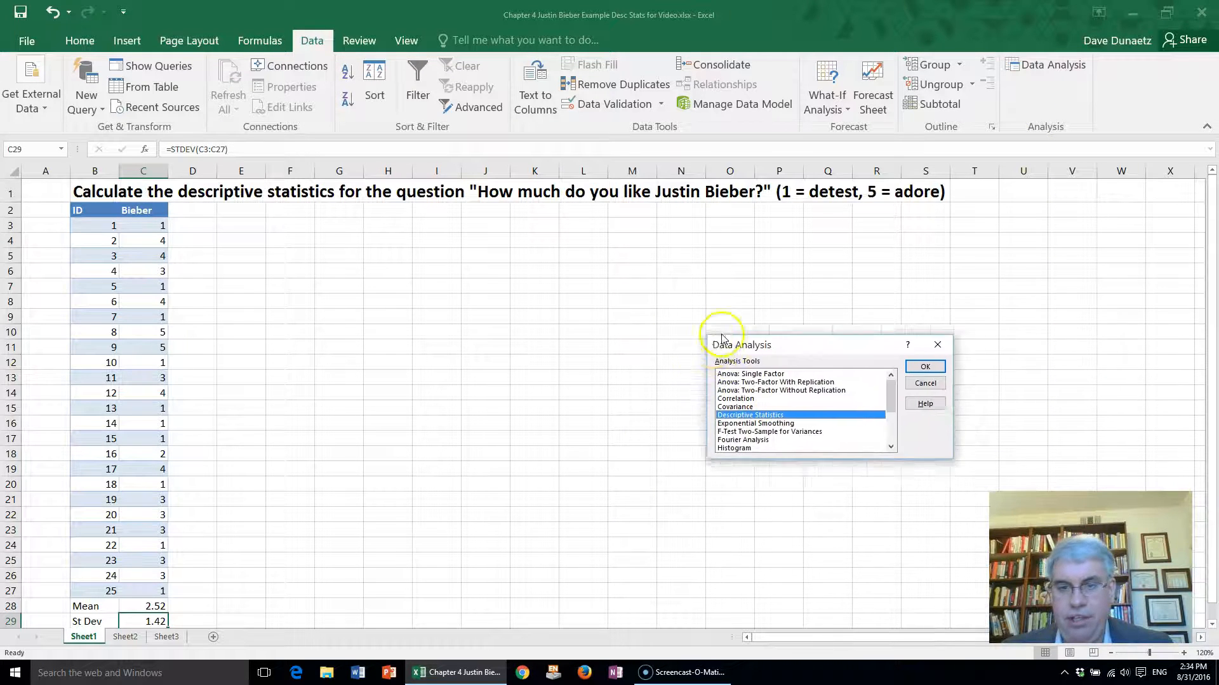
drag(740, 344, 671, 267)
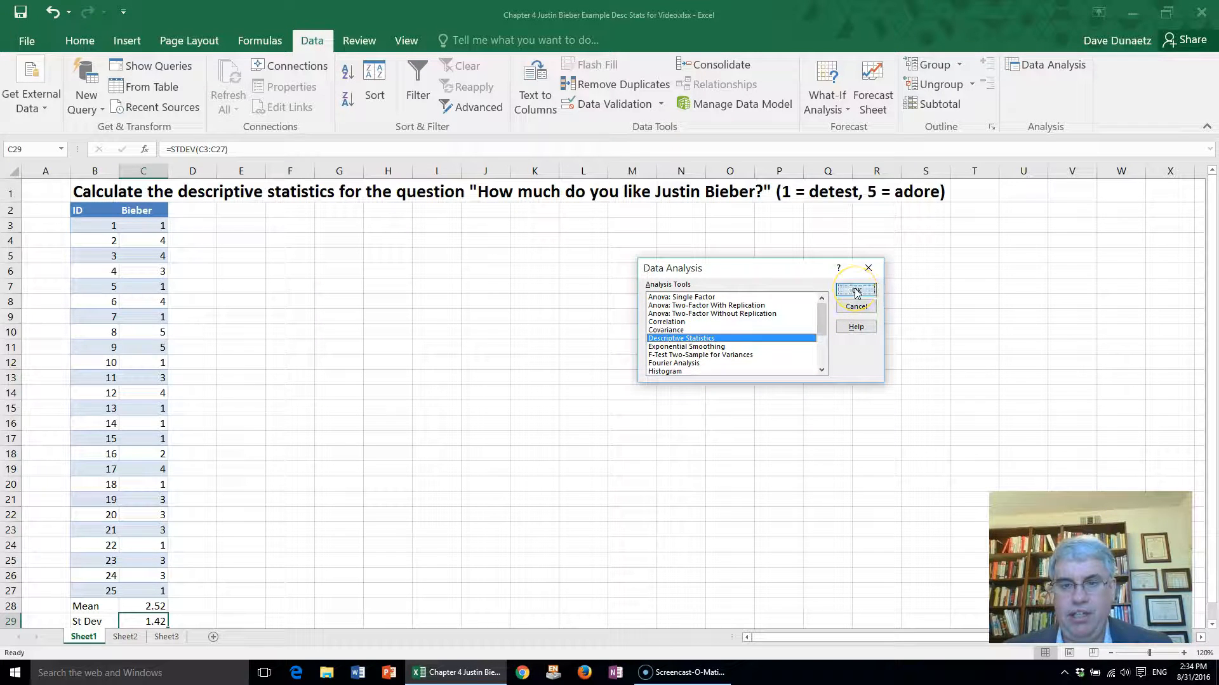
click(855, 290)
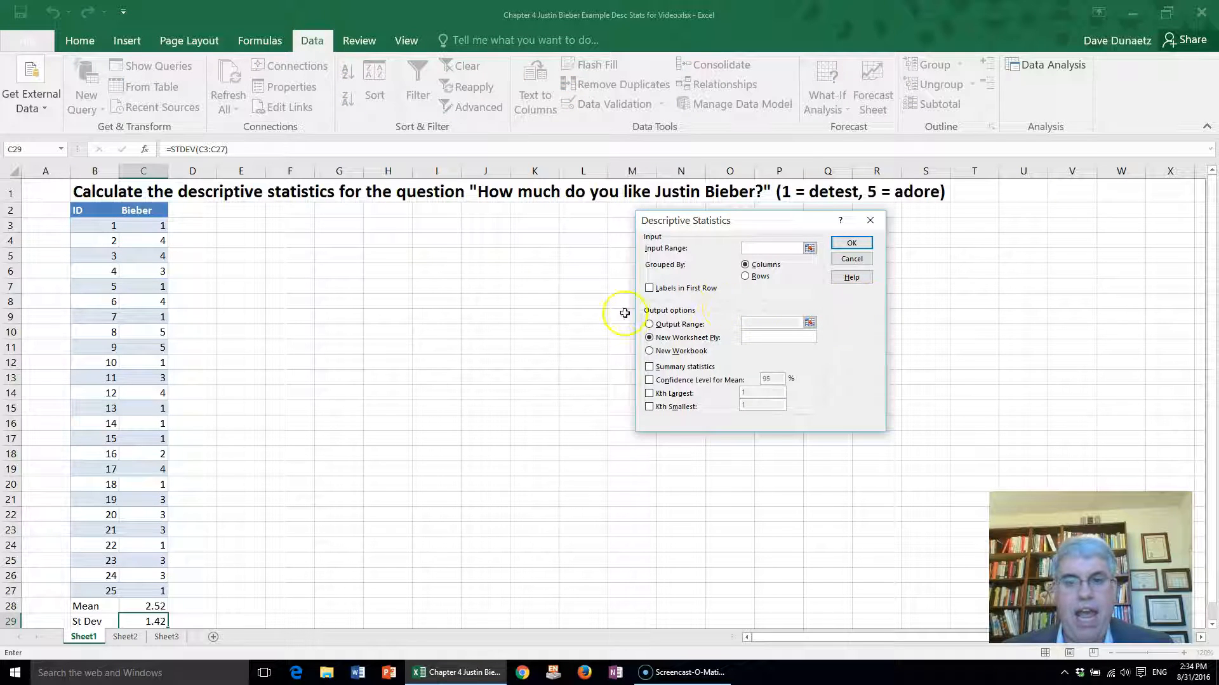
Use the Bieber ratings C2:C27 as input range, with Labels in First Row ticked
click(773, 249)
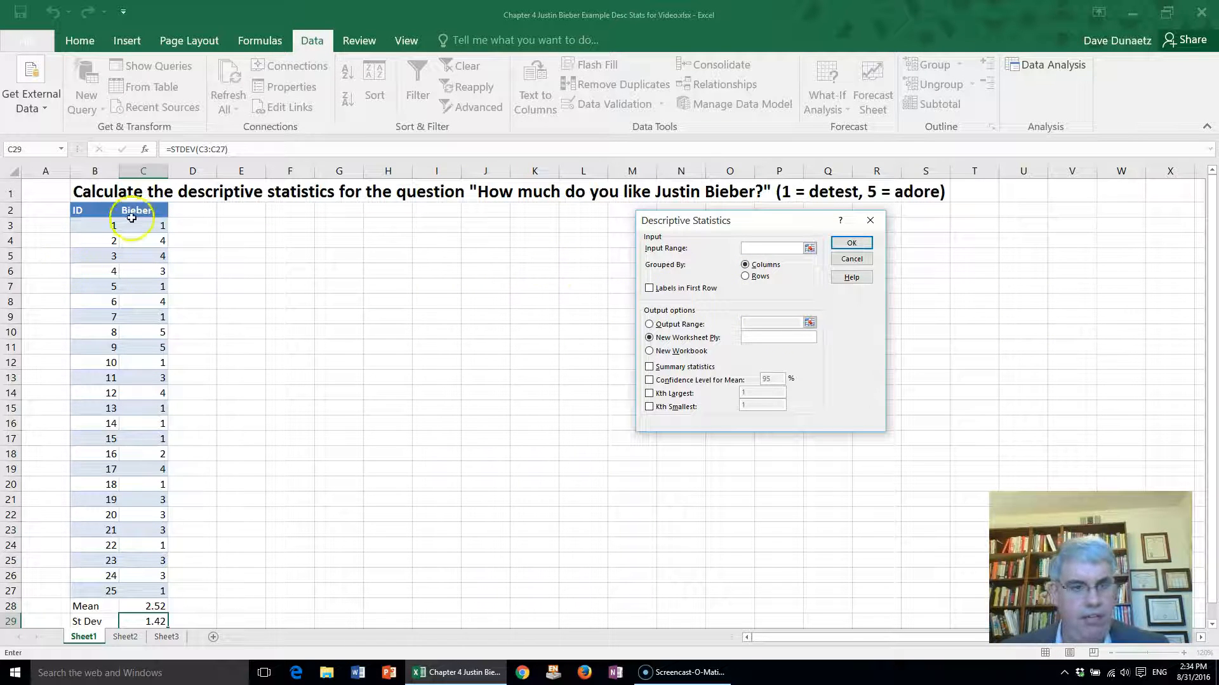
click(143, 210)
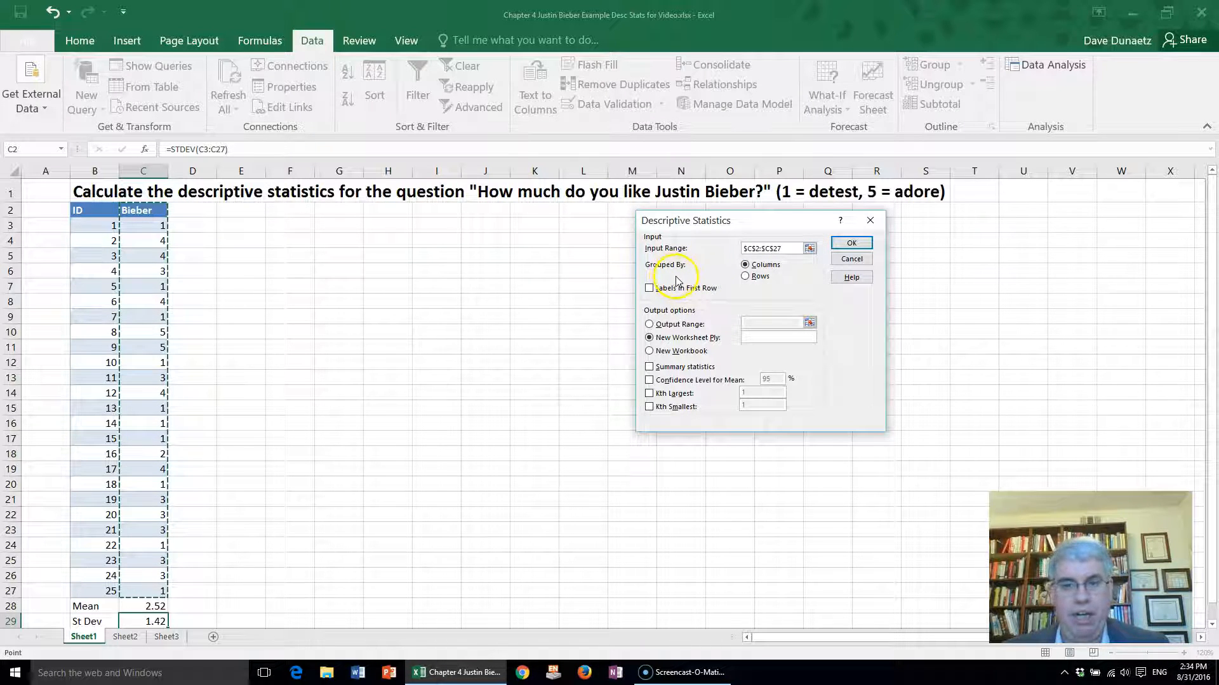
mouse_move(758, 288)
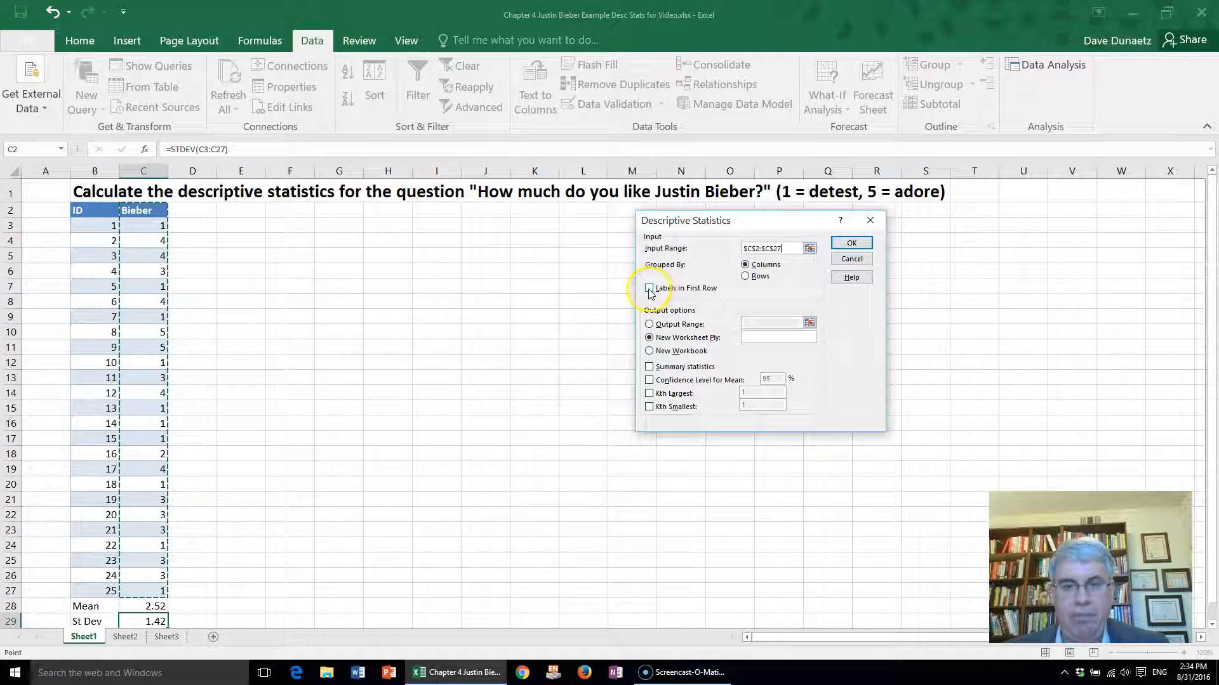
click(649, 288)
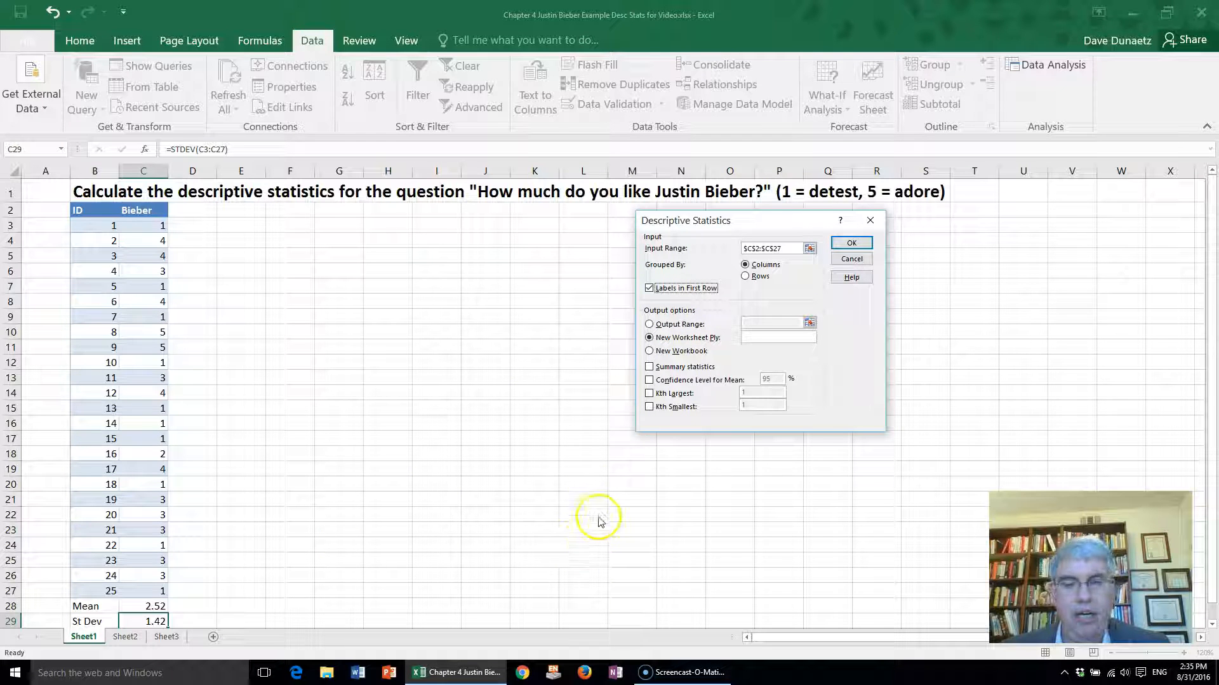
mouse_move(253, 284)
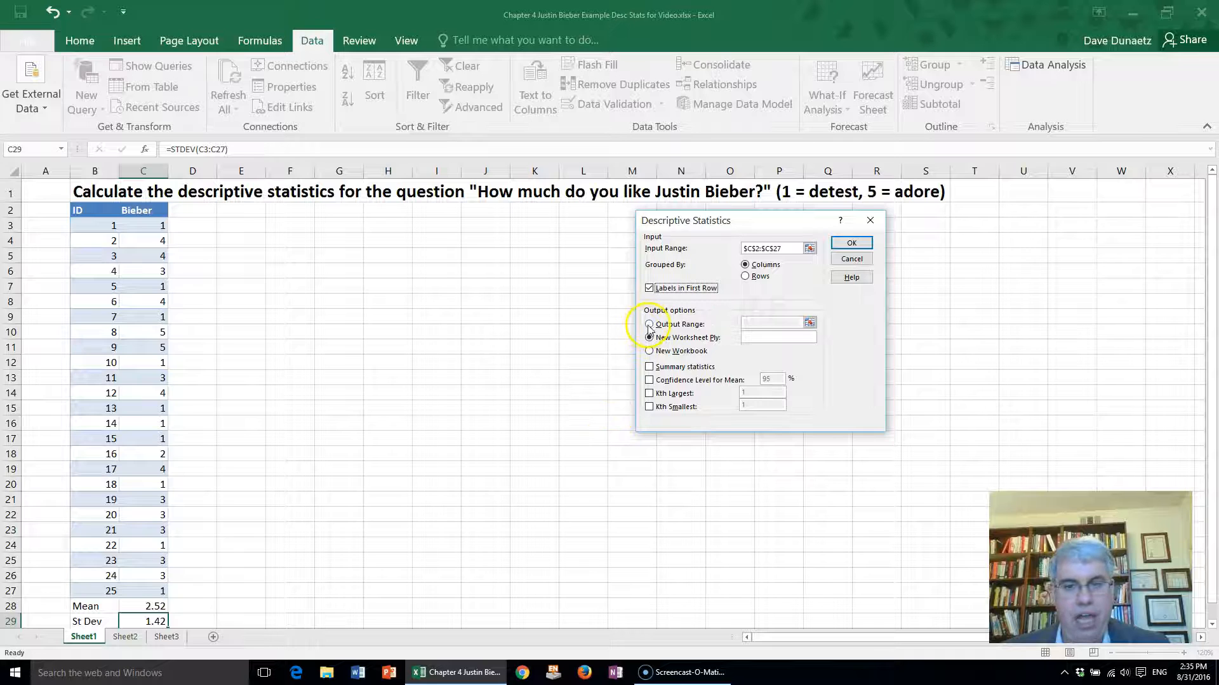
Output the Bieber summary statistics to cell F3 on this sheet and run the analysis
click(649, 325)
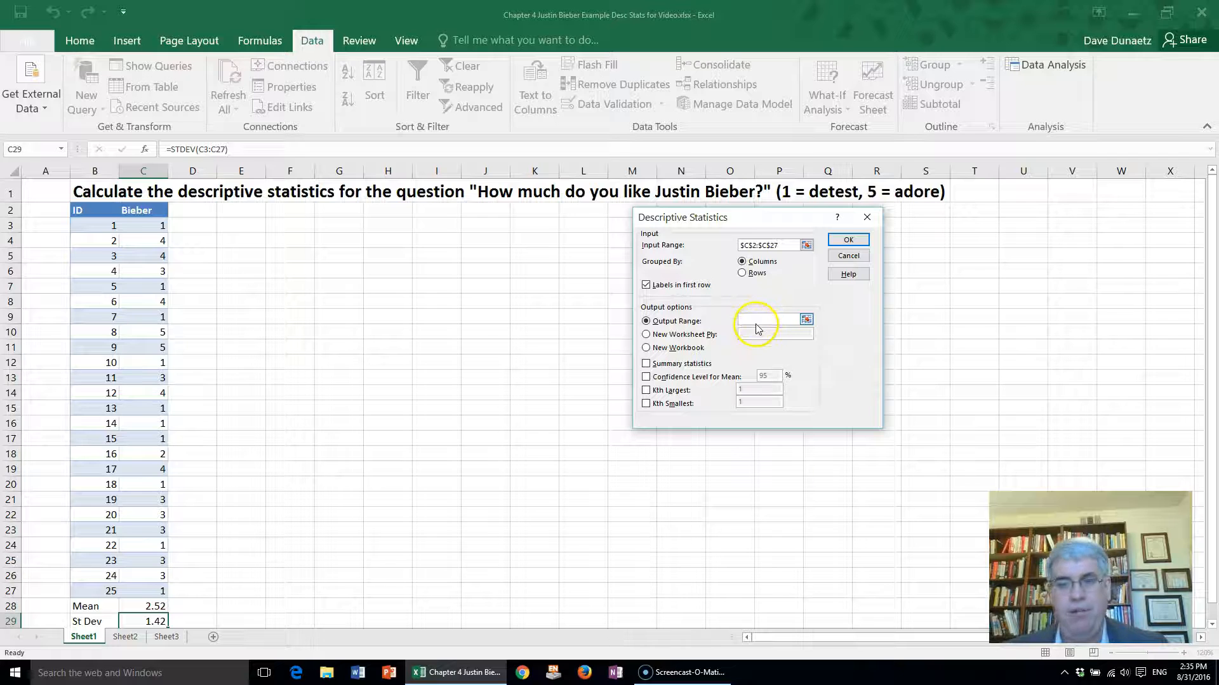
click(769, 320)
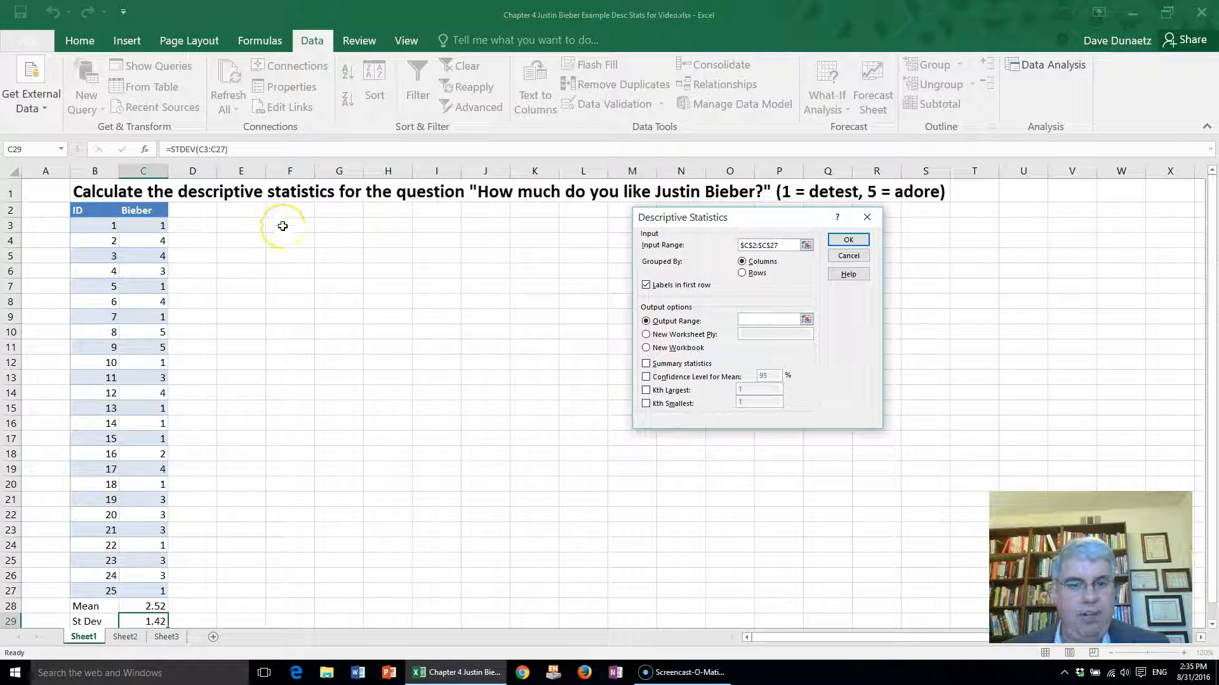
click(290, 225)
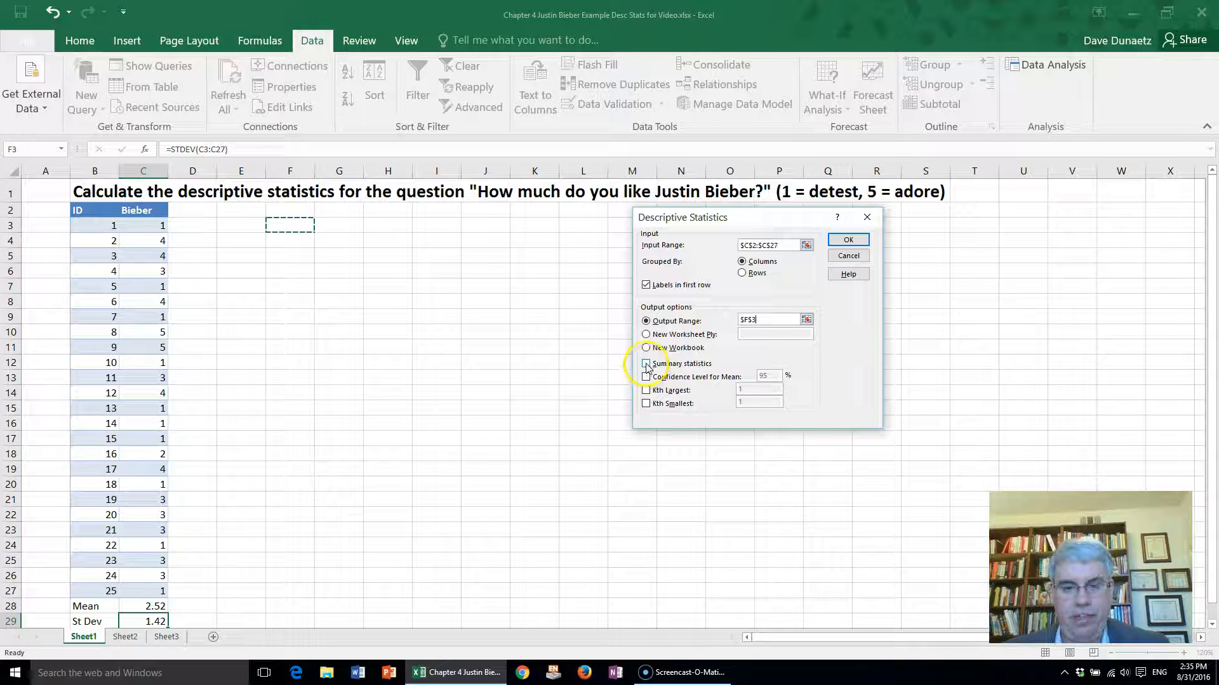
click(646, 363)
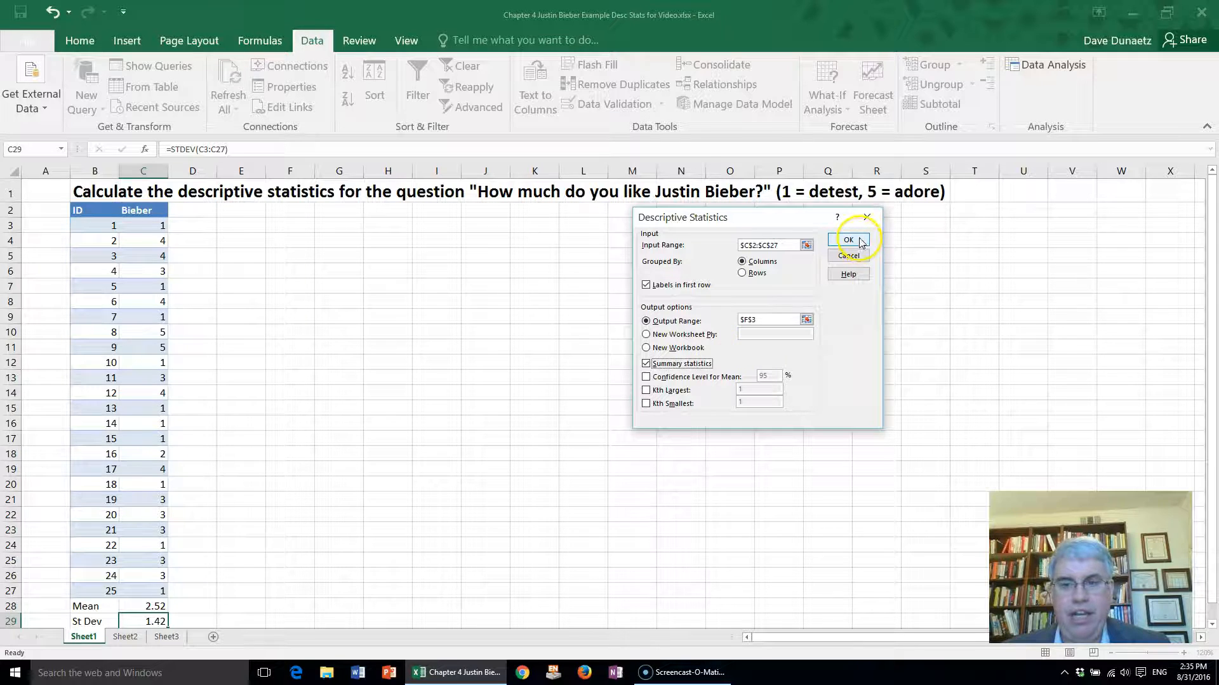
click(847, 240)
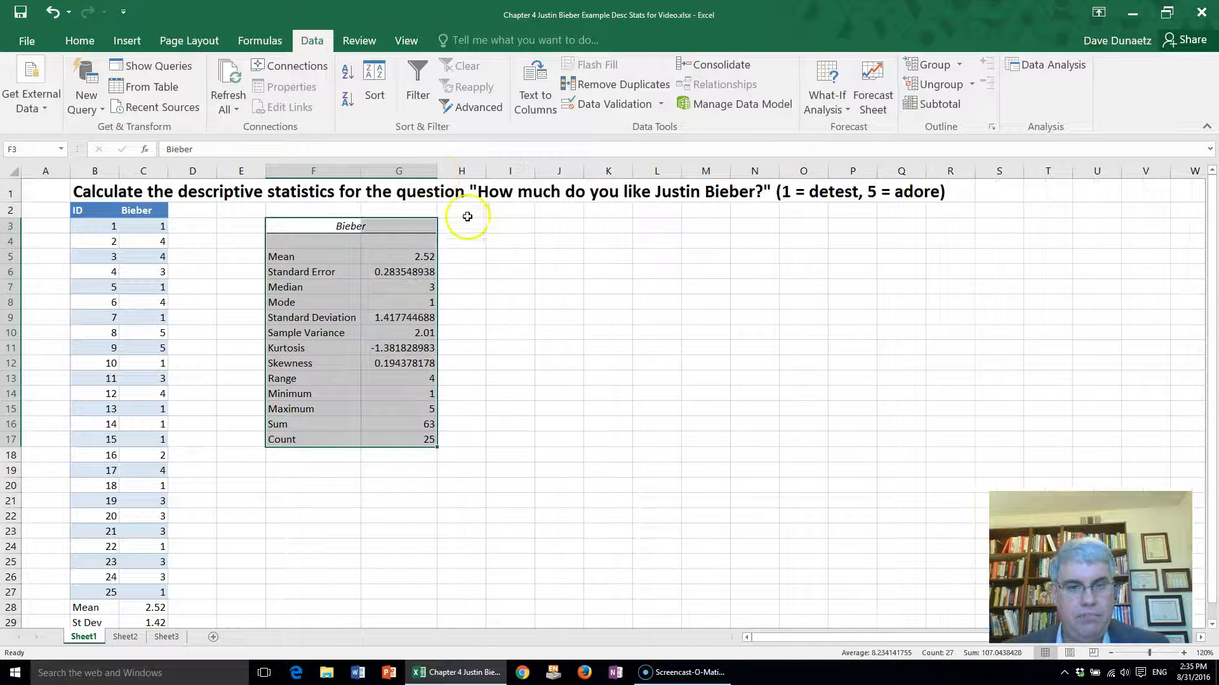
mouse_move(354, 439)
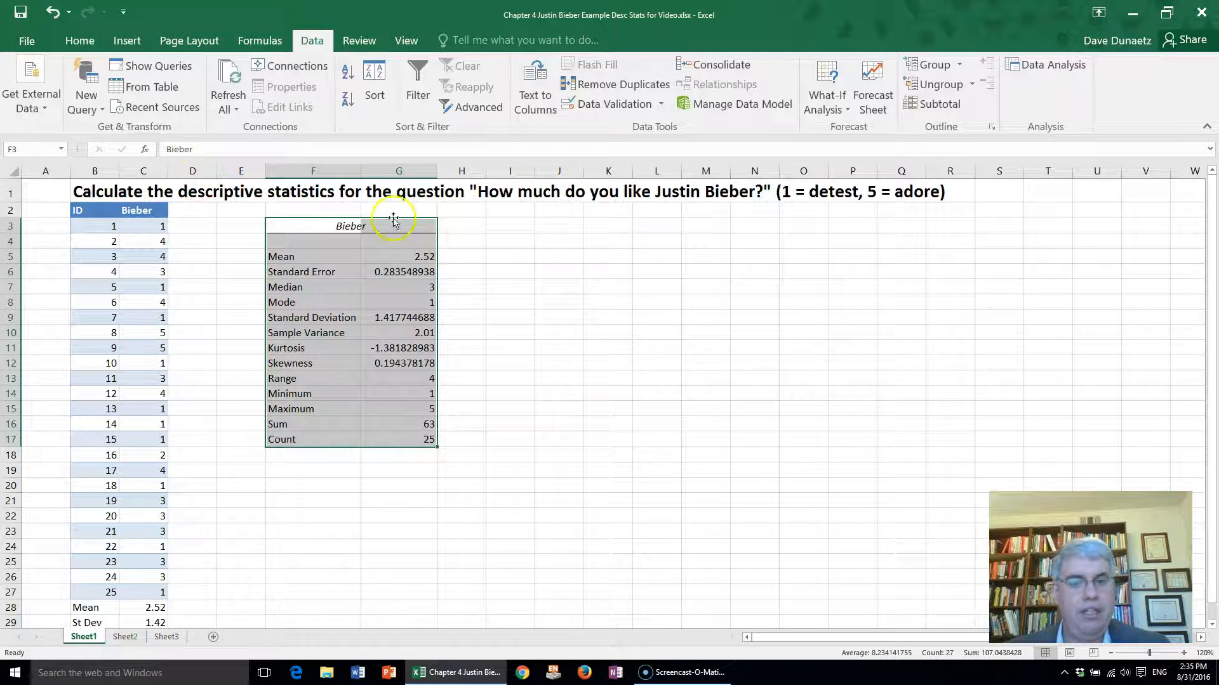
With the F3:G17 statistics table in place, switch to the Home tab
click(79, 41)
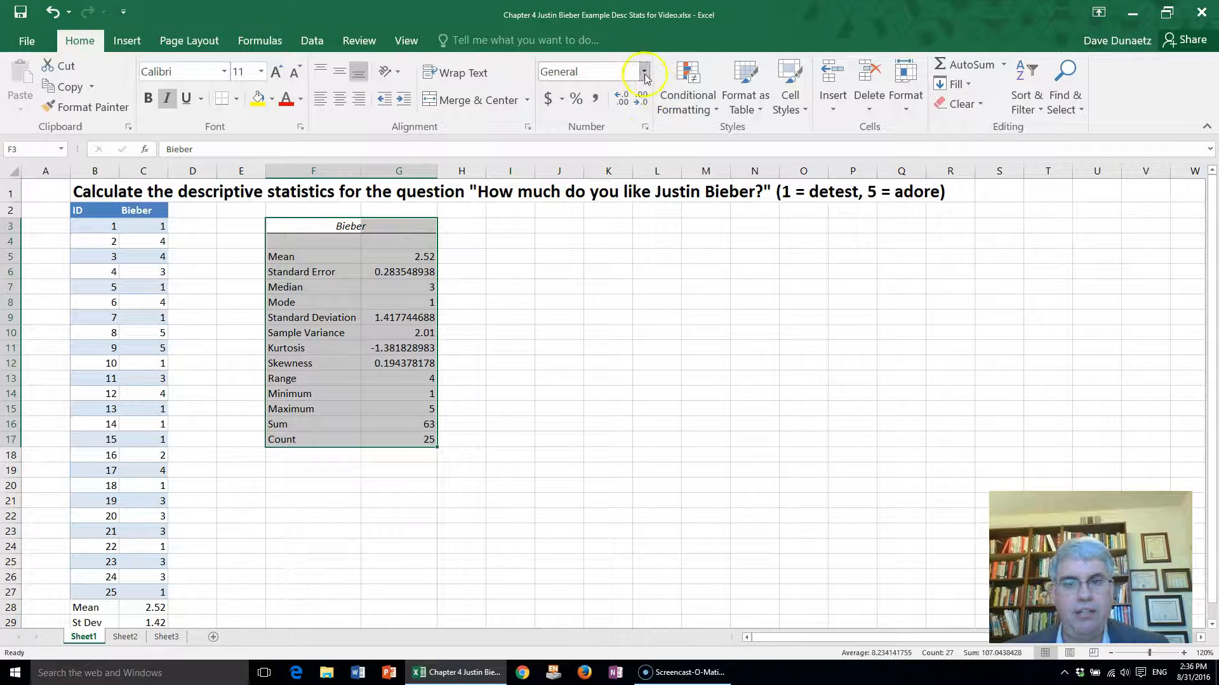
Apply the Number format (two decimals) to the statistics and narrow column G
click(643, 72)
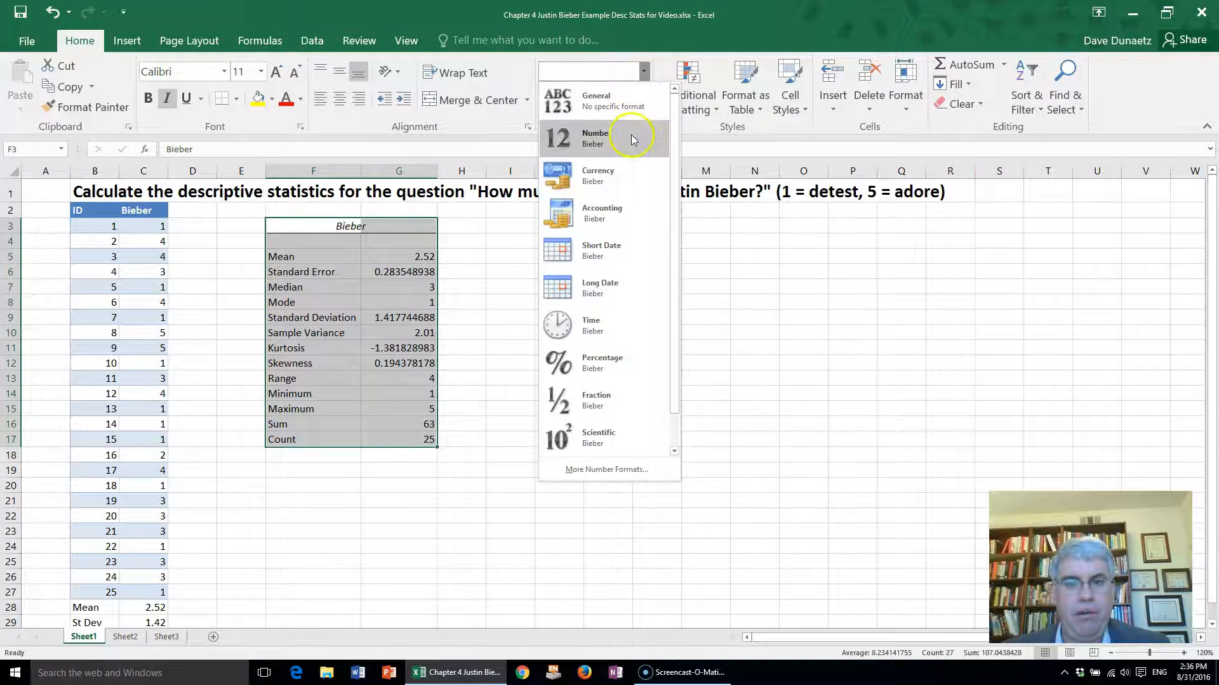
click(595, 139)
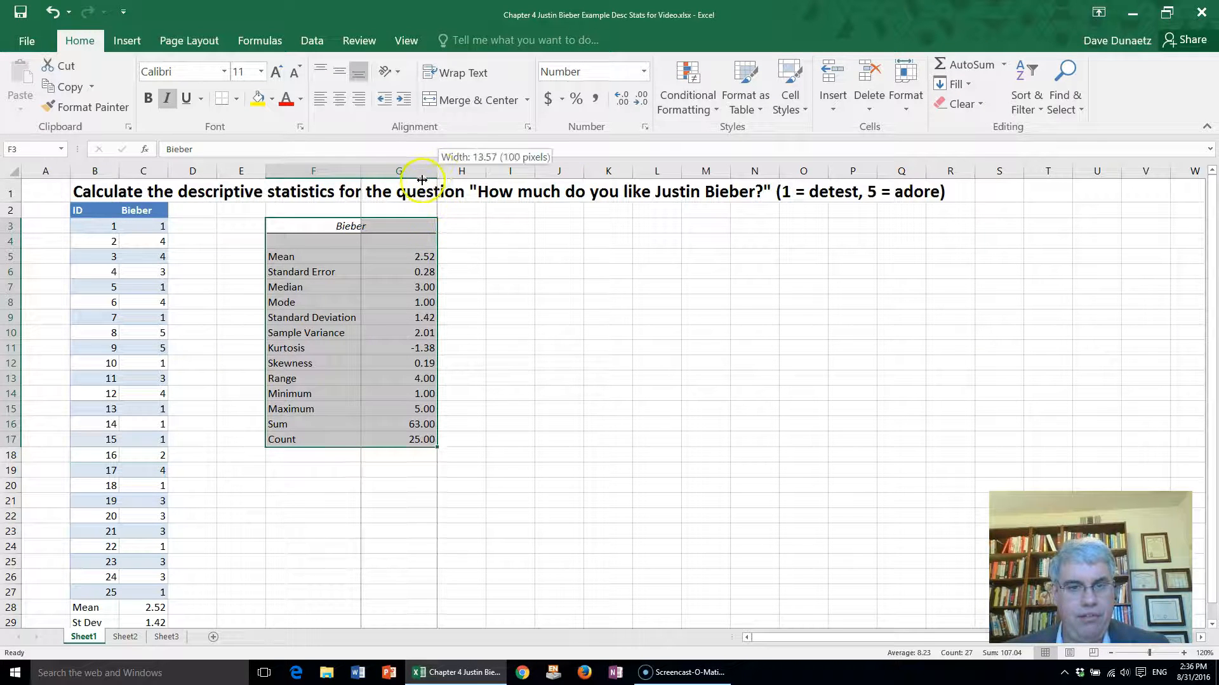
drag(422, 170, 391, 170)
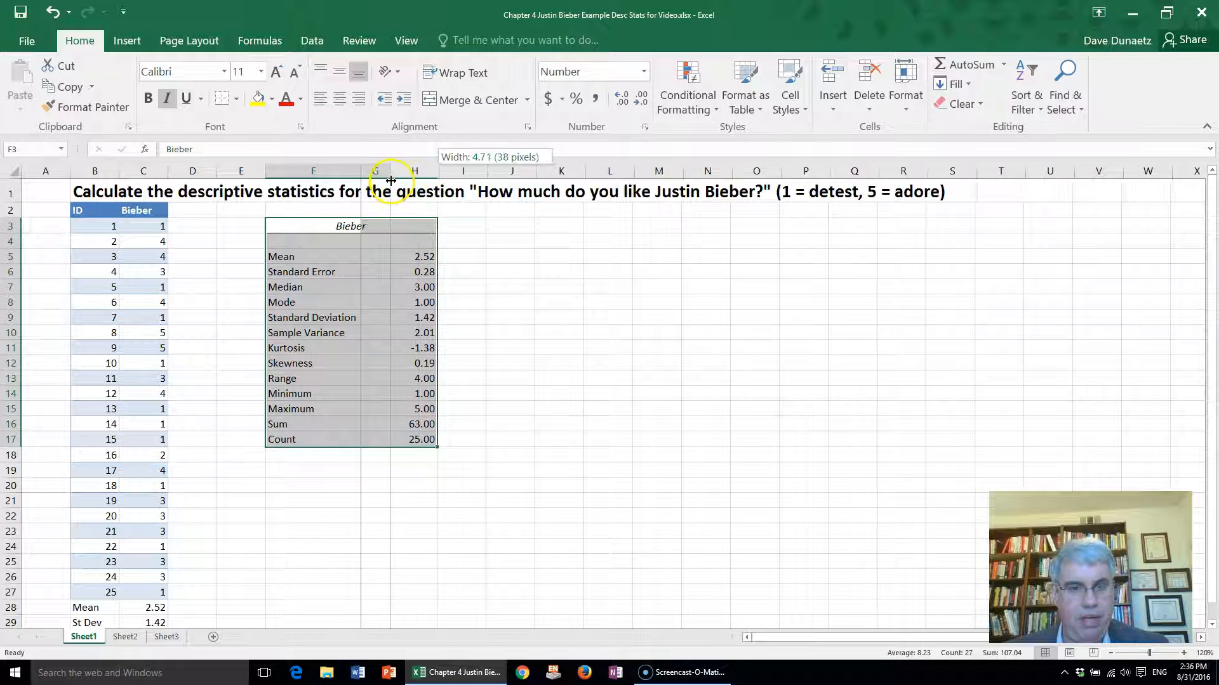
drag(391, 171, 366, 170)
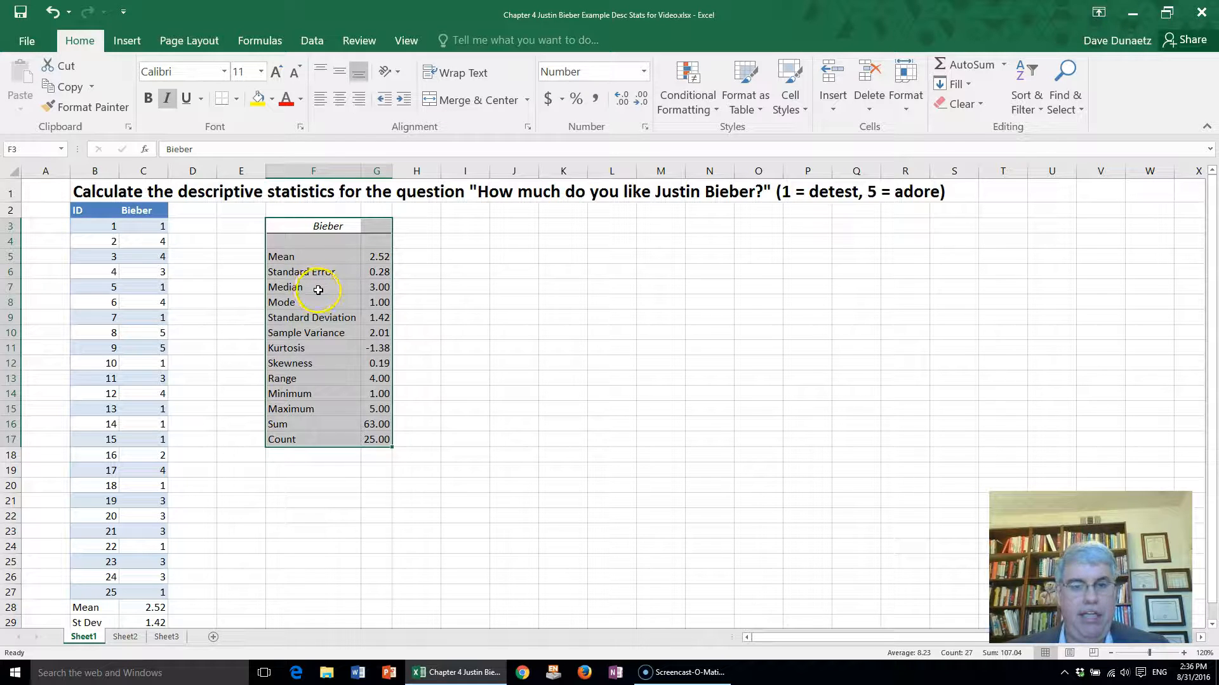
mouse_move(322, 298)
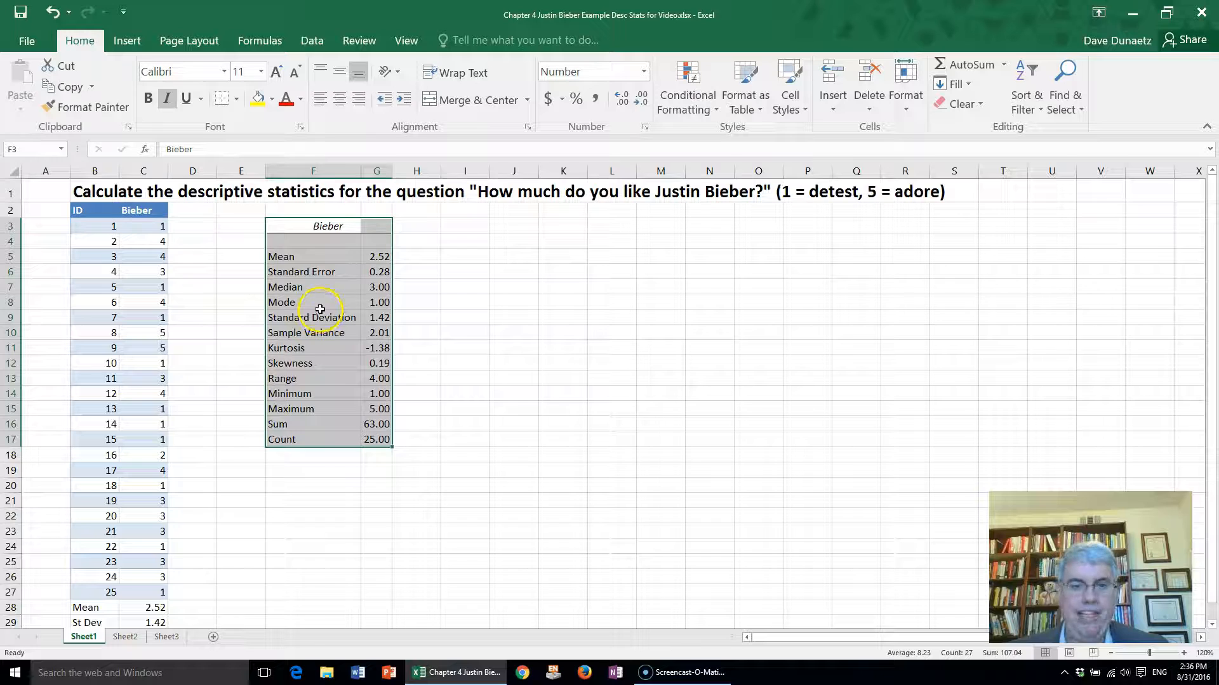
mouse_move(319, 302)
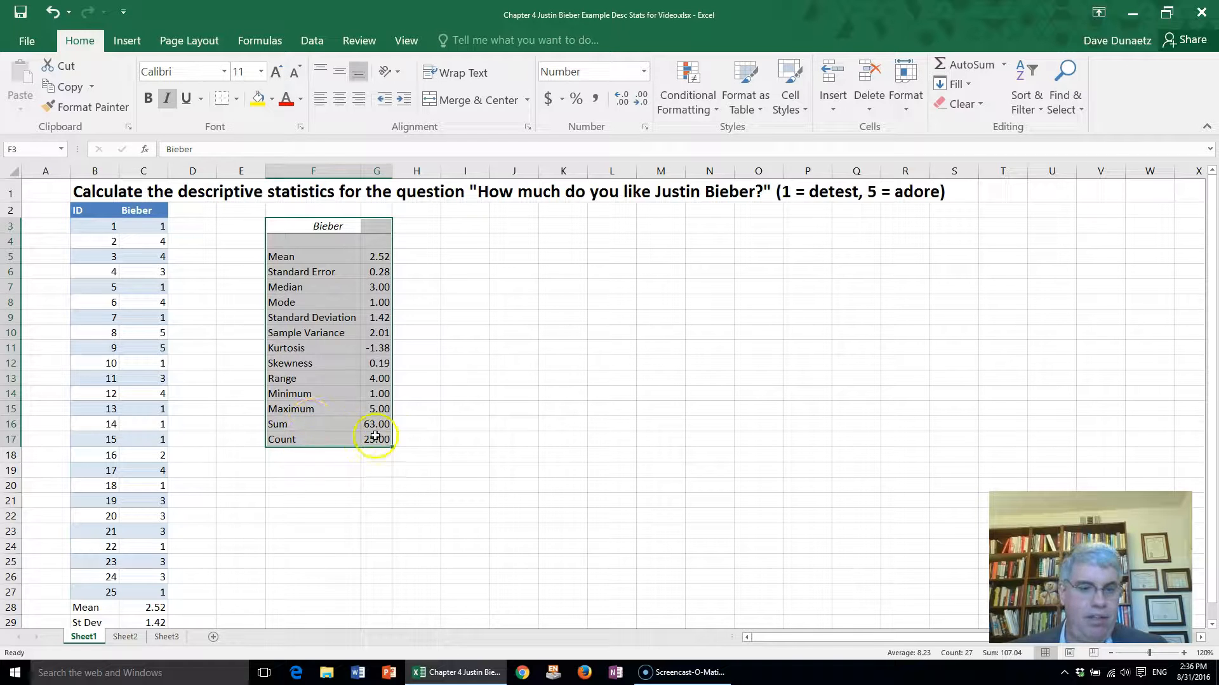
mouse_move(436, 367)
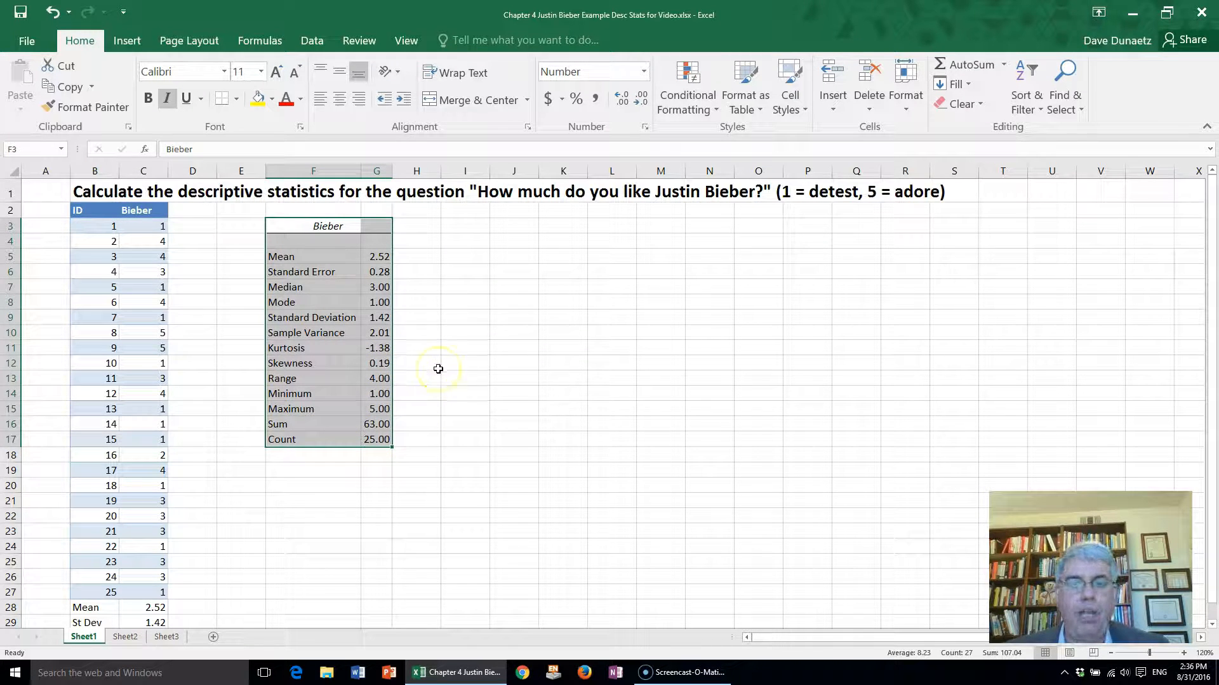
mouse_move(450, 368)
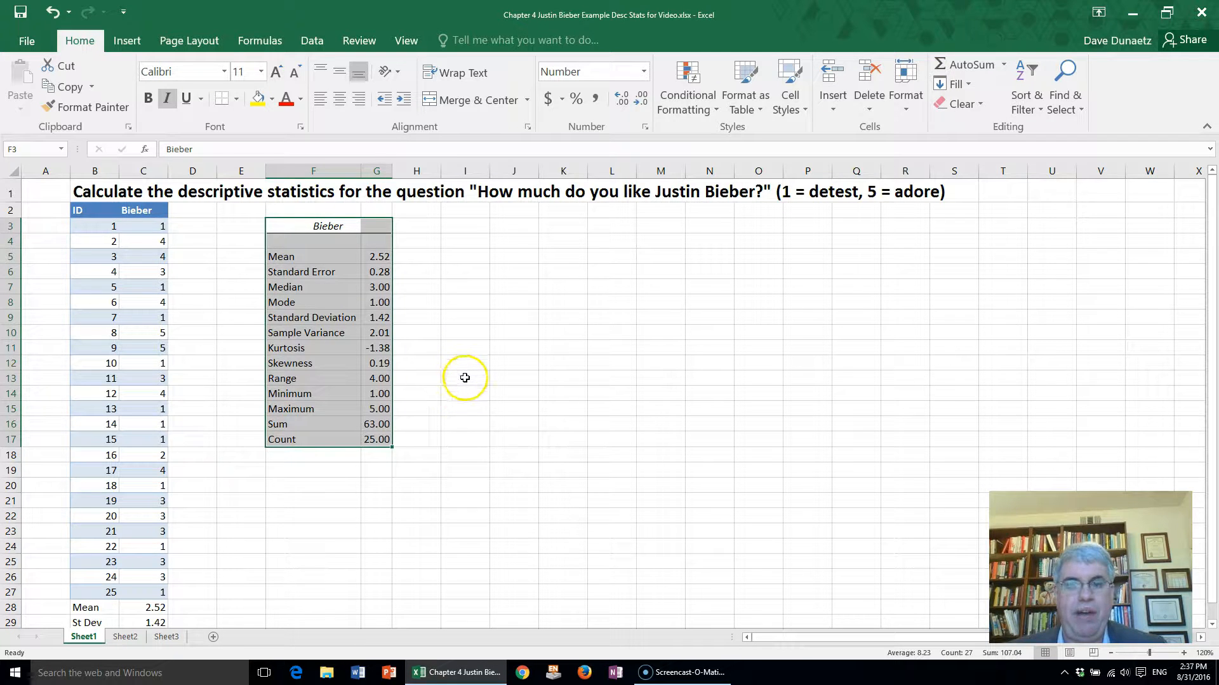
mouse_move(469, 378)
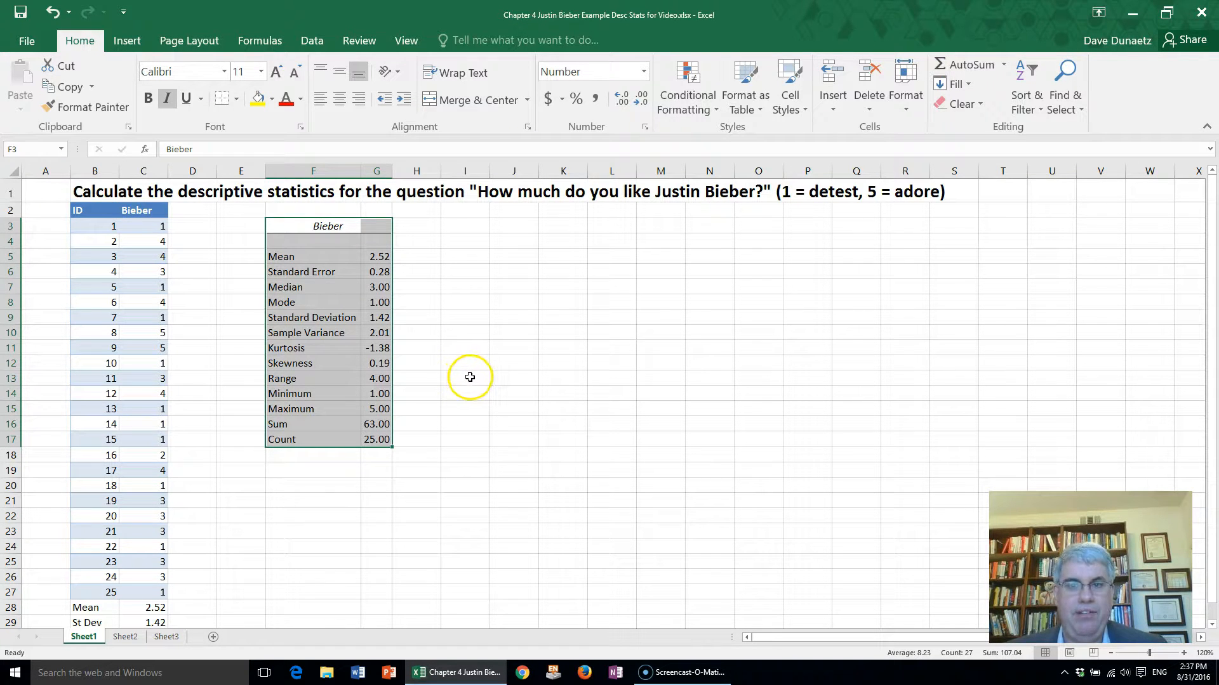